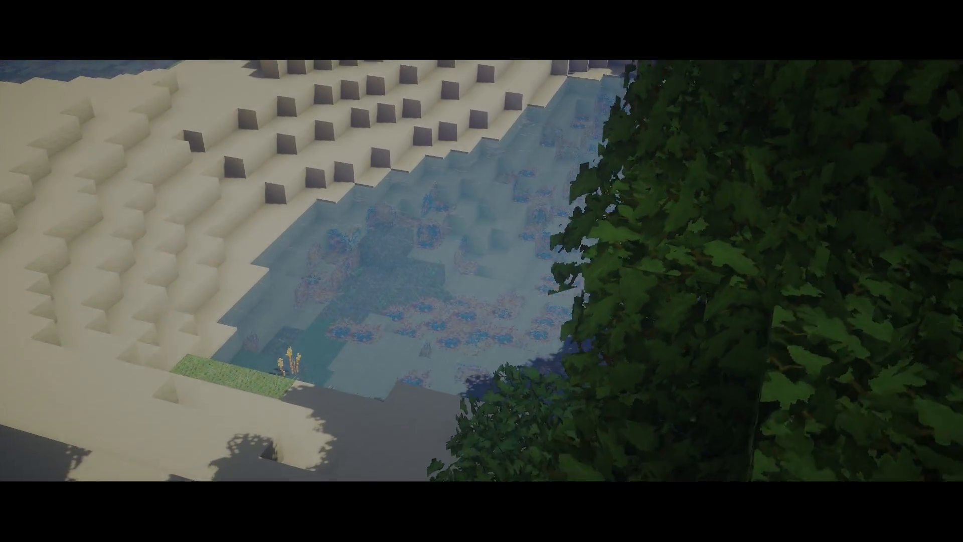
mouse_move(481, 271)
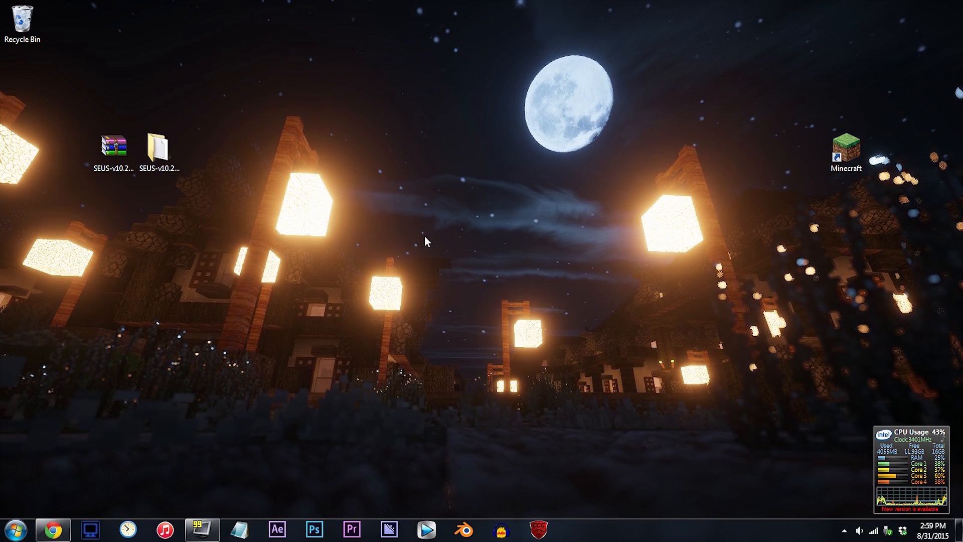
mouse_move(367, 67)
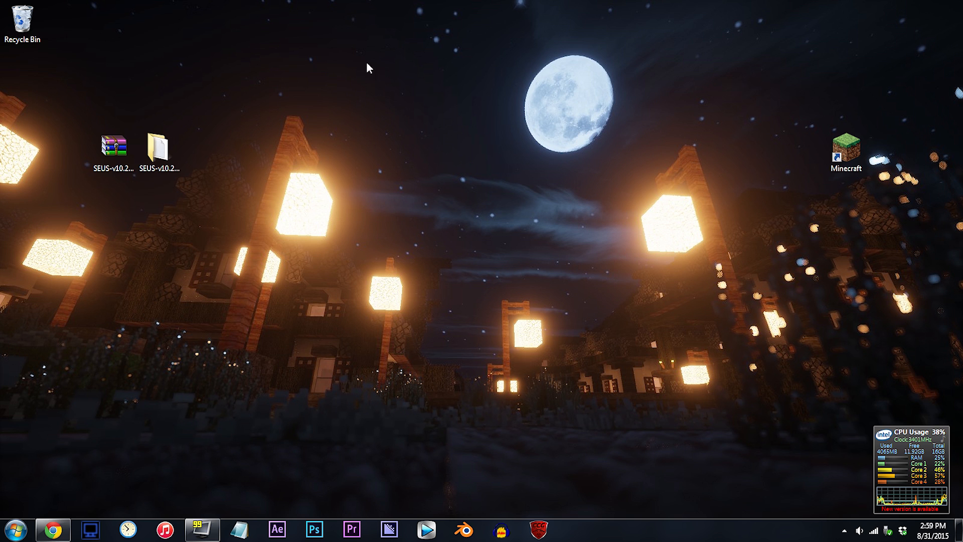
Step: Browse into the SEUS shaders folder and open gbuffers_water.fsh in Notepad++
double_click(157, 146)
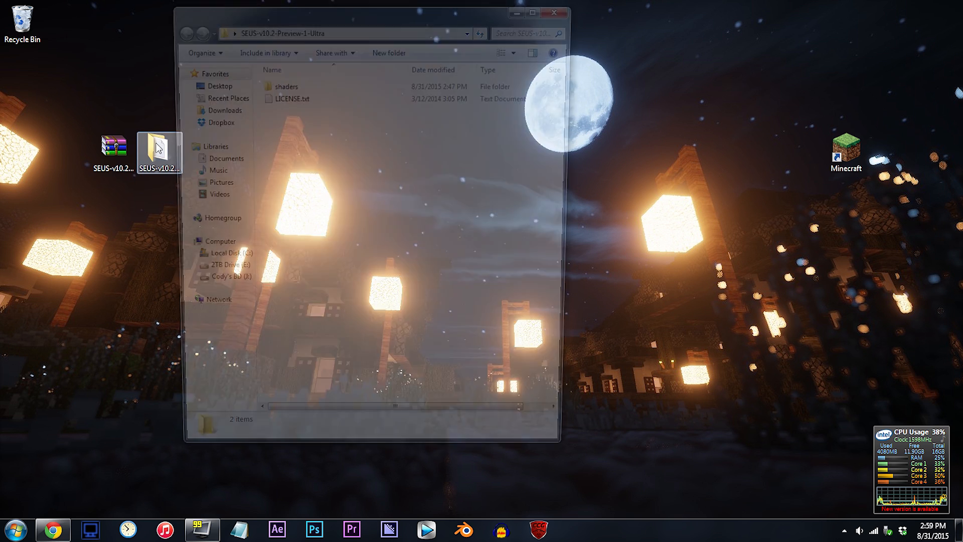
double_click(286, 87)
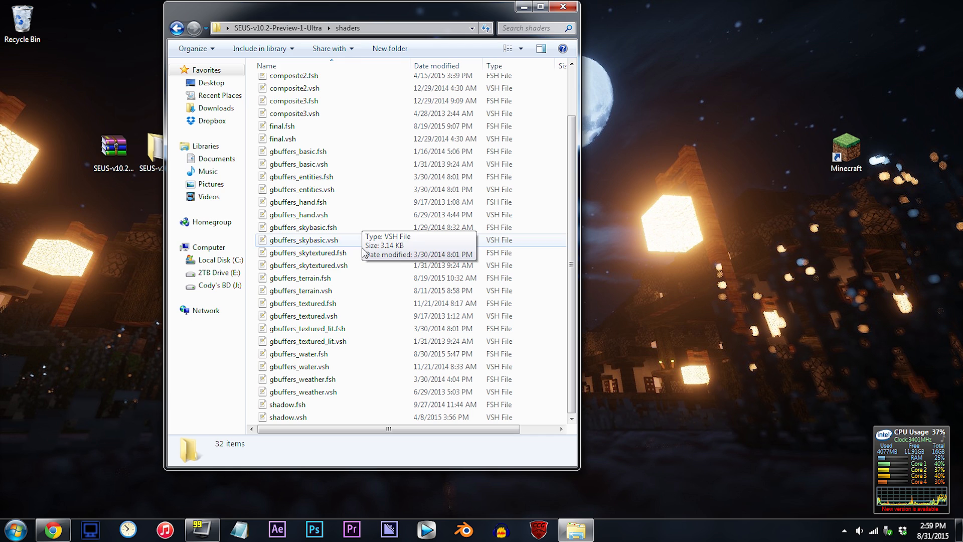
left_click(299, 353)
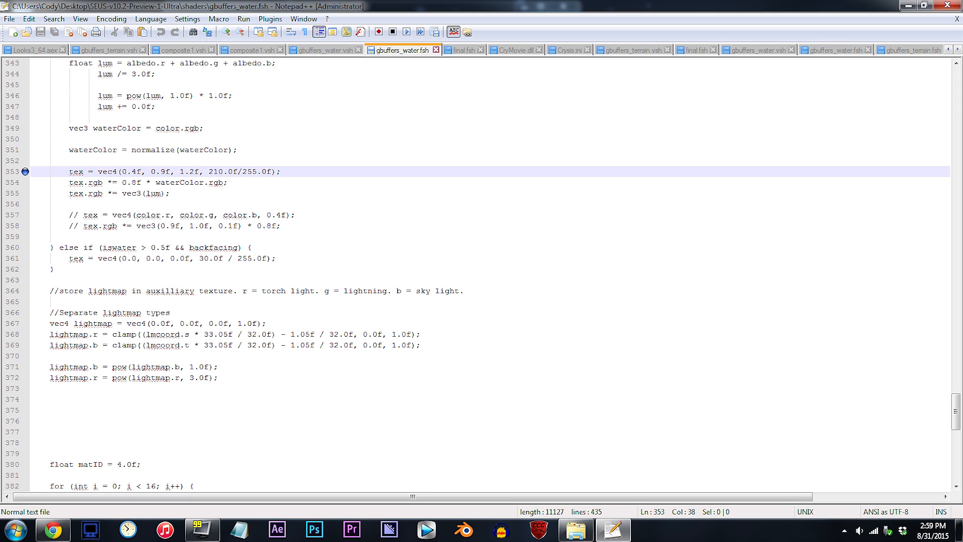
Step: Replace the water alpha 210.0f on line 353 with 230.0f
left_click(215, 172)
type("3")
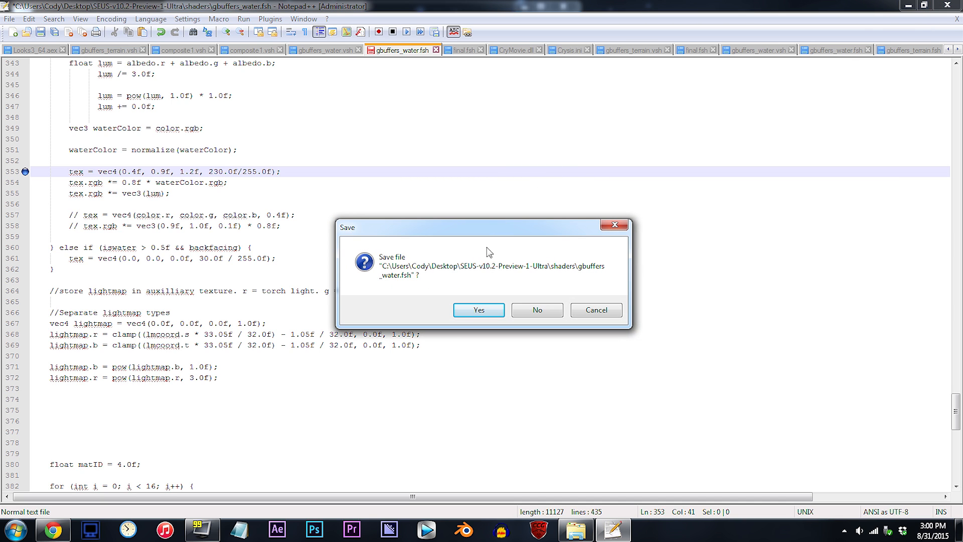
Step: Confirm Yes to save gbuffers_water.fsh with the new alpha value
left_click(479, 310)
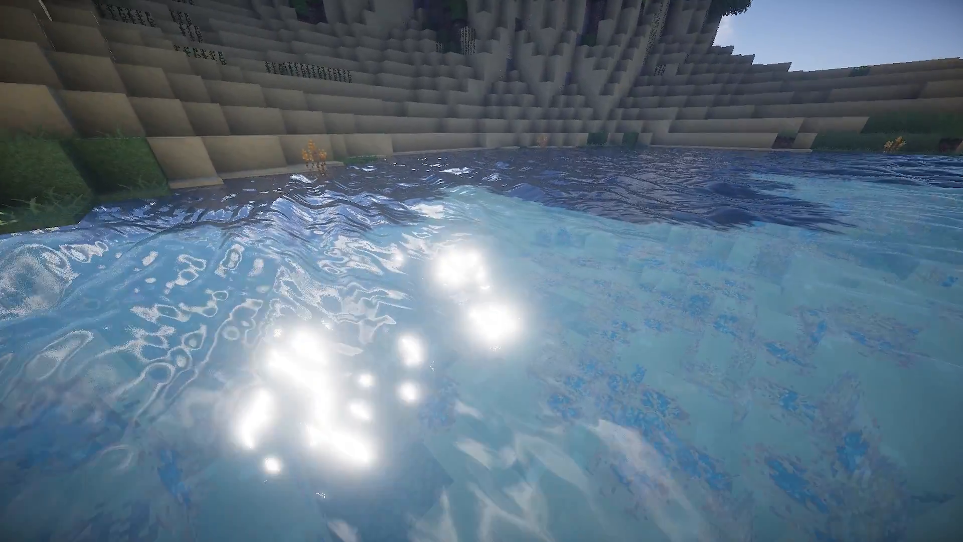
mouse_move(482, 271)
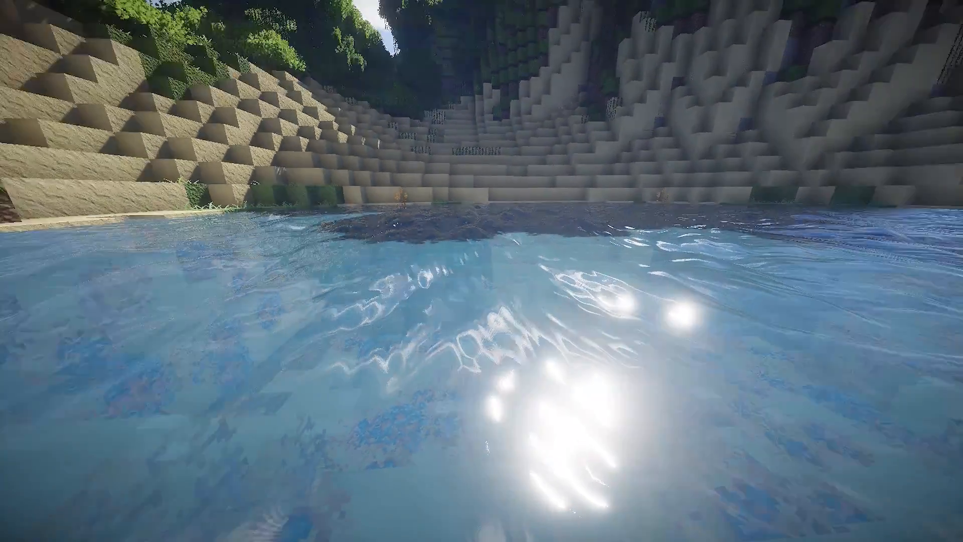
mouse_move(482, 271)
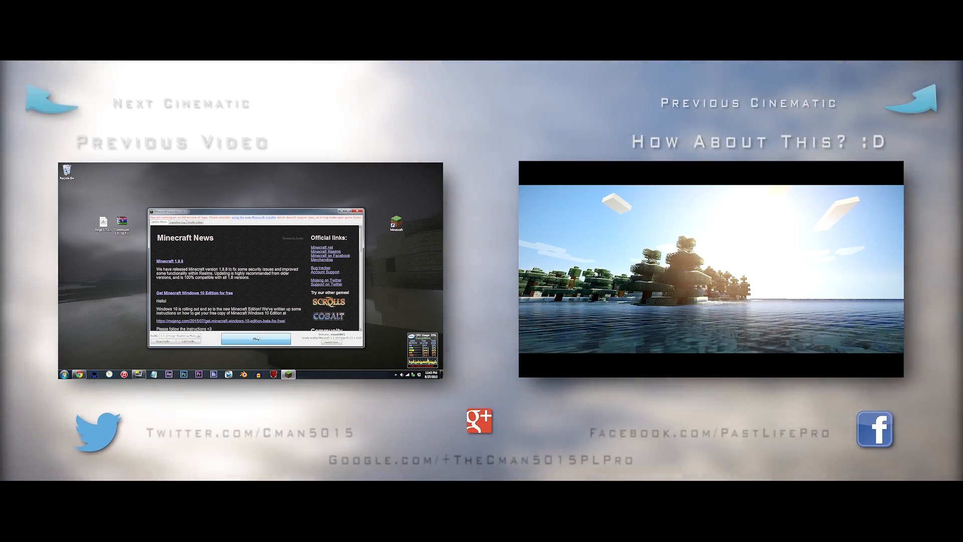
left_click(255, 339)
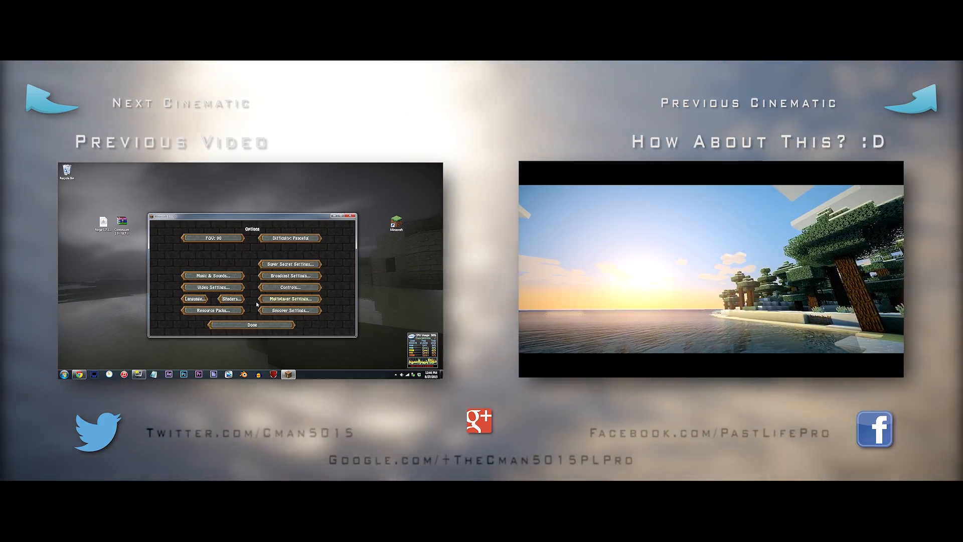
left_click(212, 287)
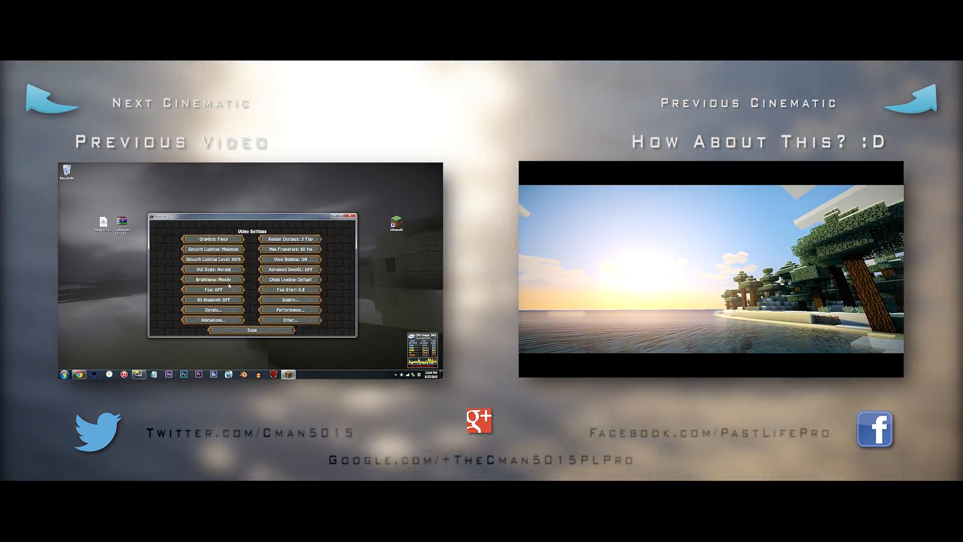